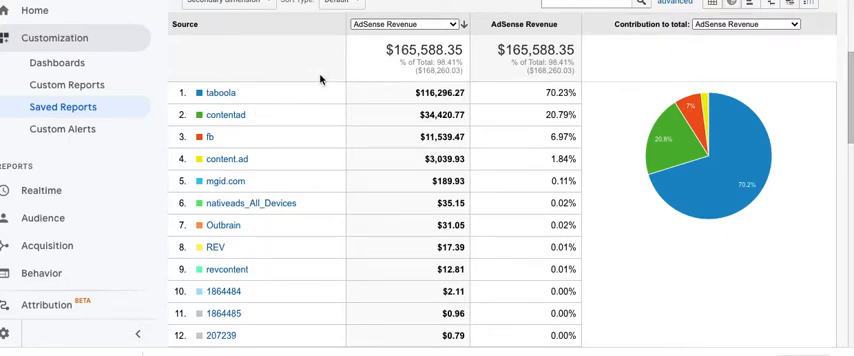
pyautogui.moveTo(497, 92)
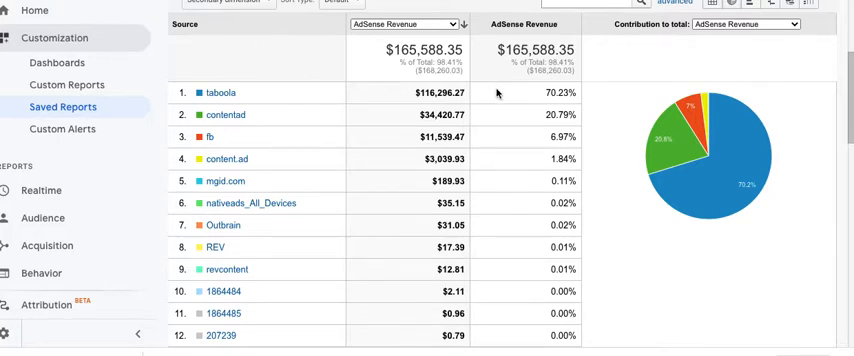
pyautogui.moveTo(497, 92)
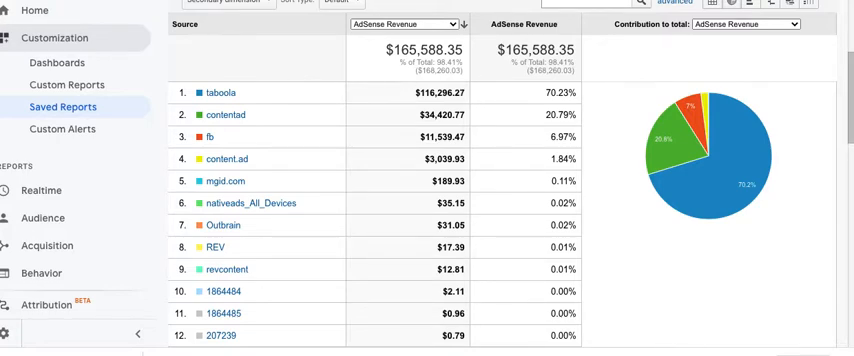